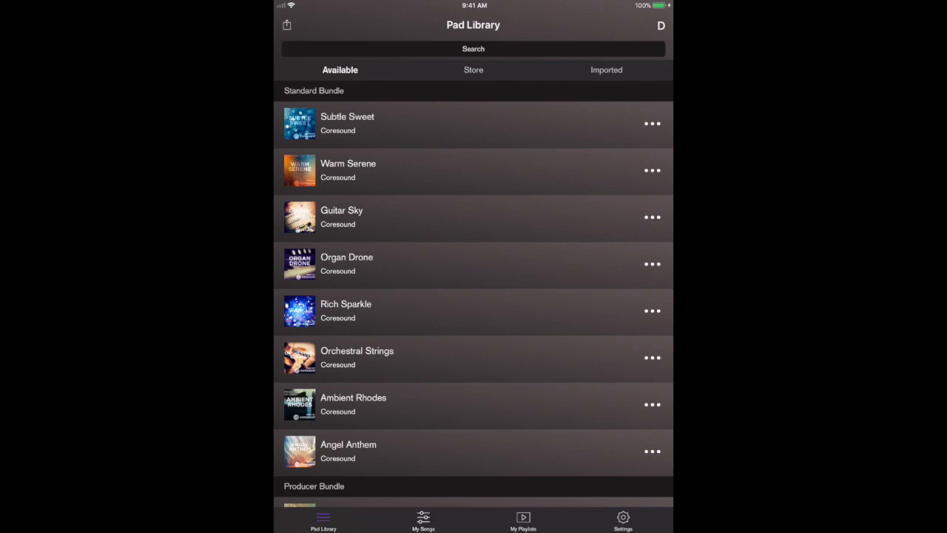
Step: Compare the store's pads with the available pads list, ending back on the available list
scroll("down", 3)
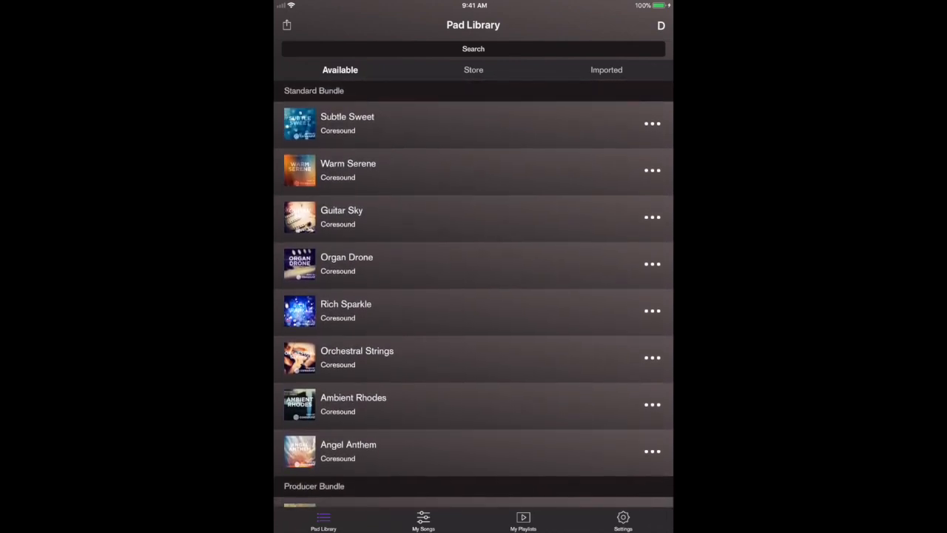
left_click(473, 70)
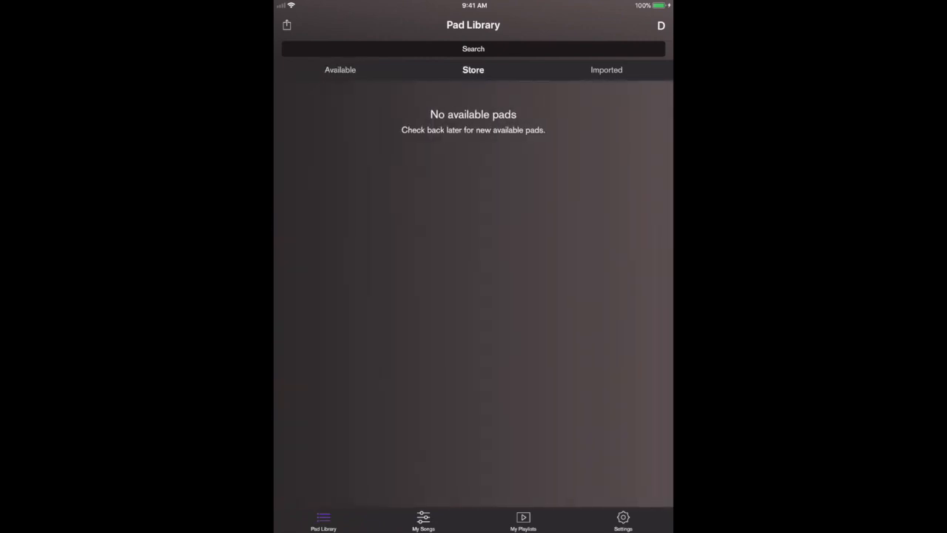
left_click(339, 69)
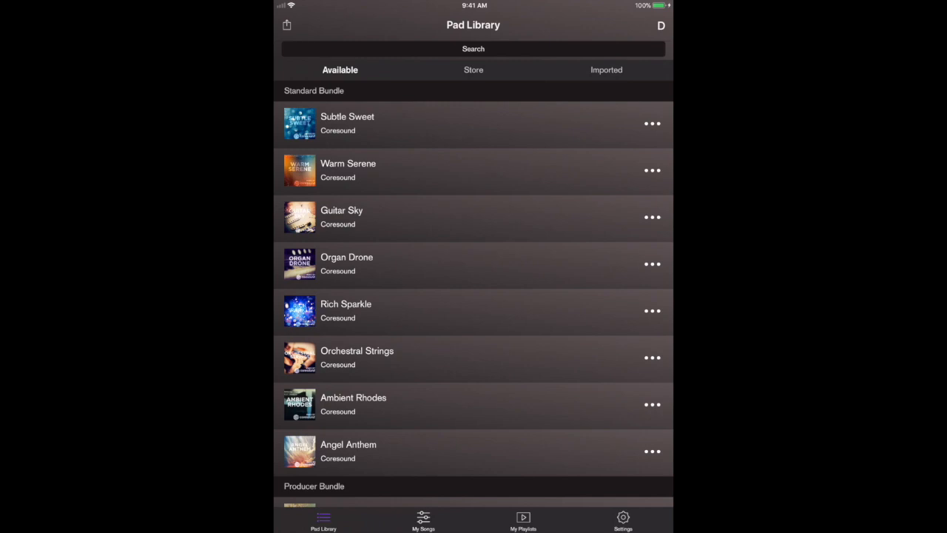
left_click(473, 70)
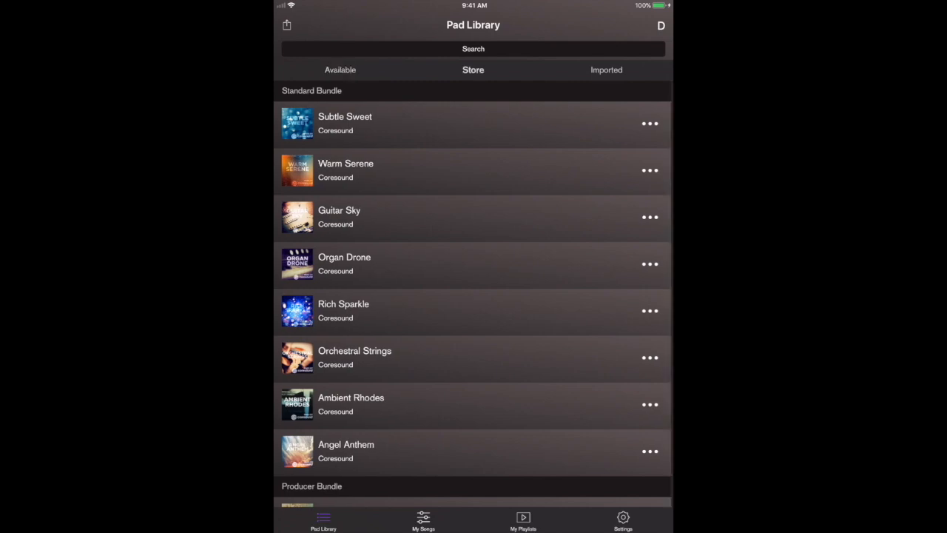
left_click(340, 69)
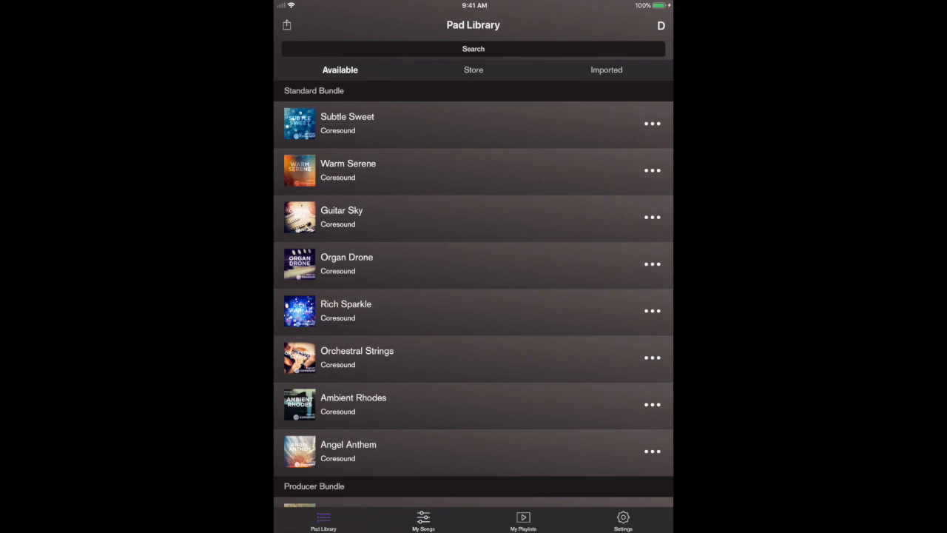
Step: Look through saved songs and playlists, then go to the empty Imported pads section
left_click(423, 520)
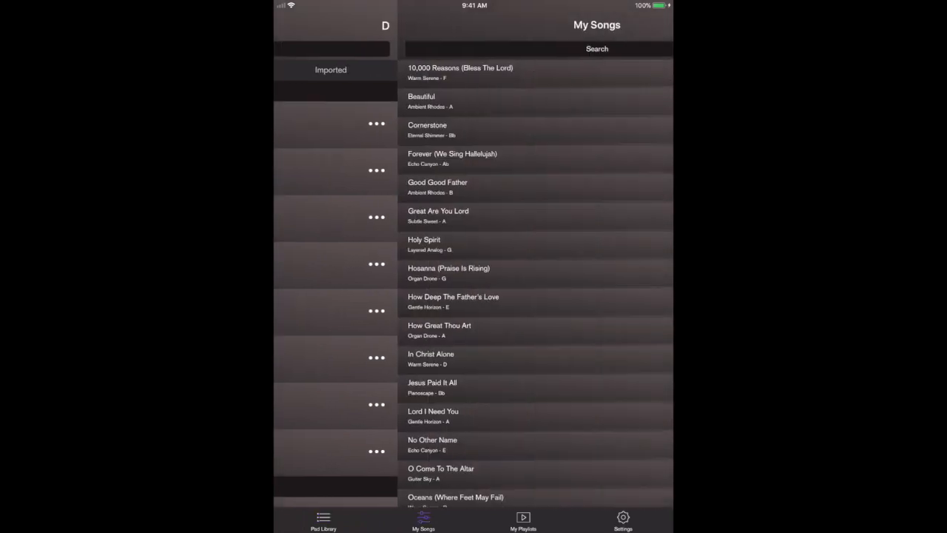
scroll("down", 3)
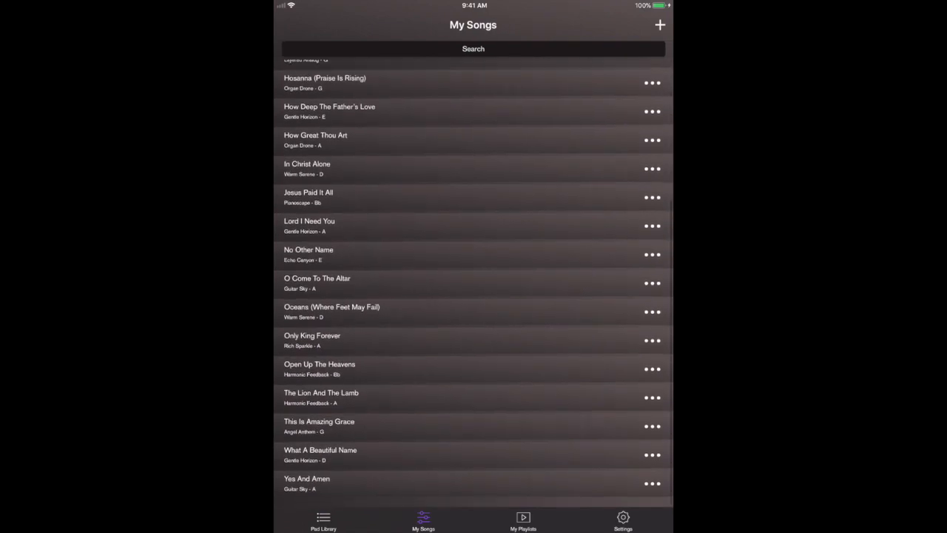
left_click(523, 521)
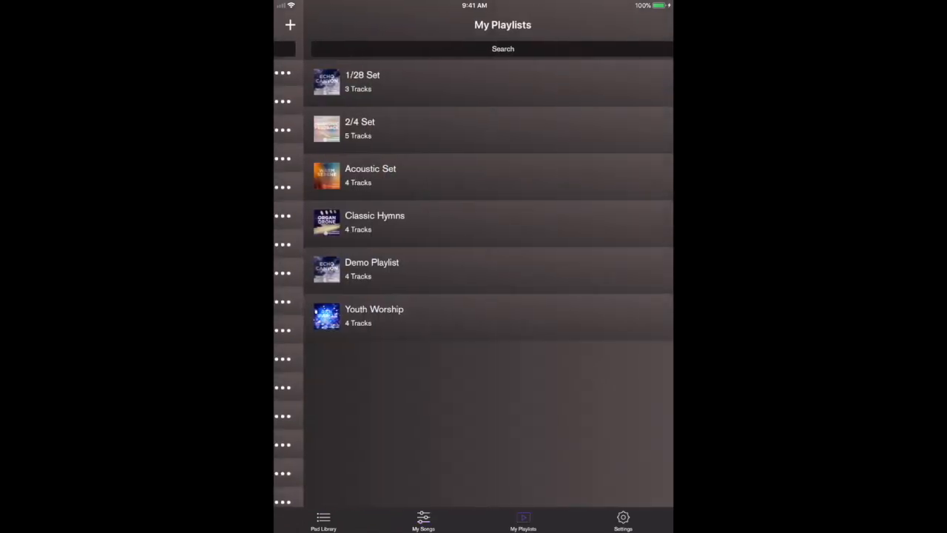
left_click(323, 520)
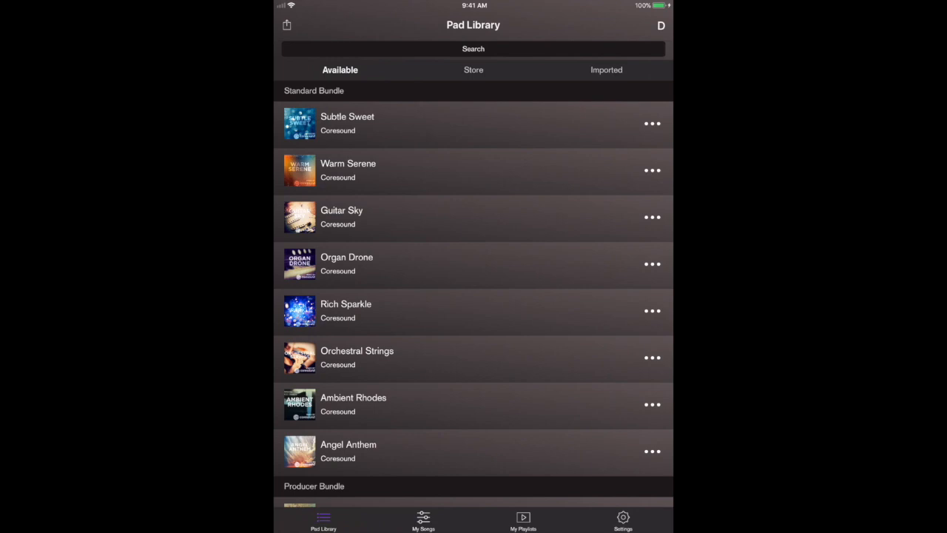
left_click(606, 69)
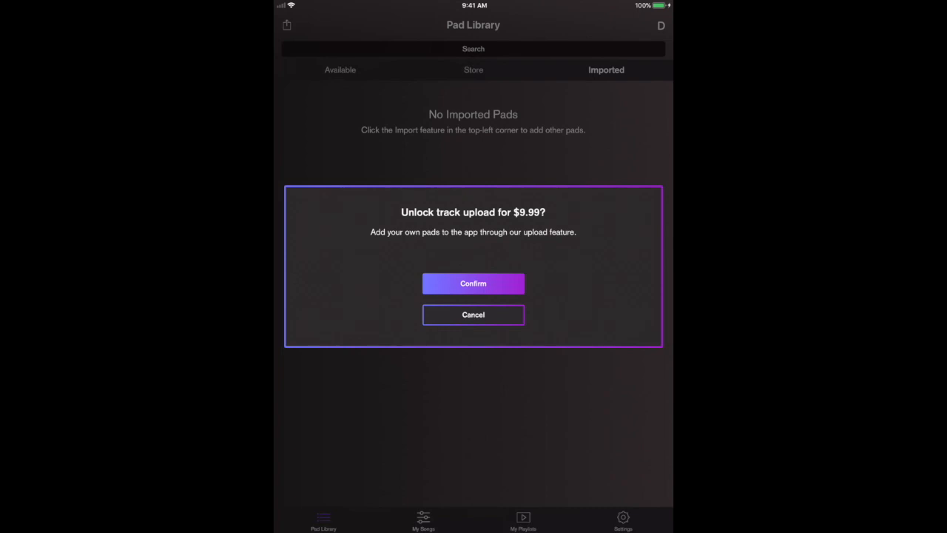
Step: Buy track upload for $9.99 via Apple ID sign-in, then open the song picker for importing
left_click(473, 314)
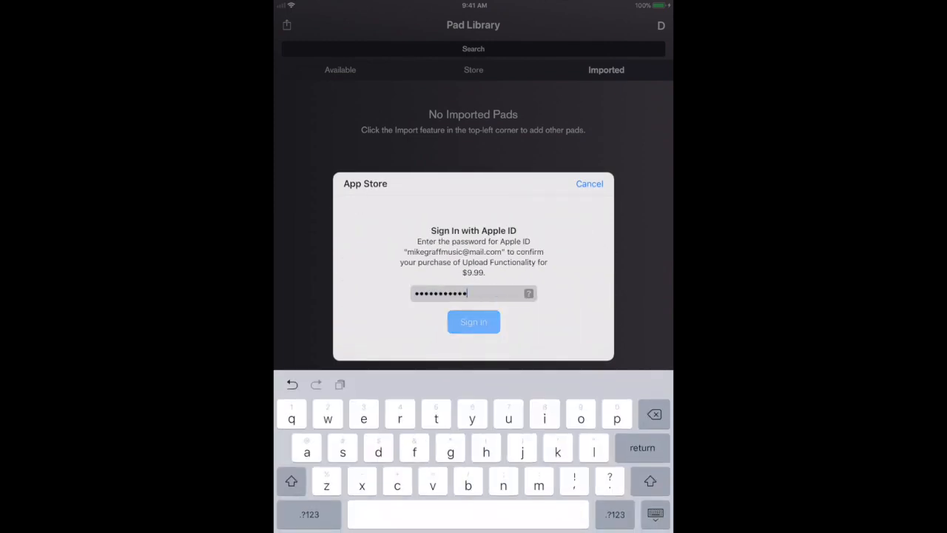
left_click(473, 321)
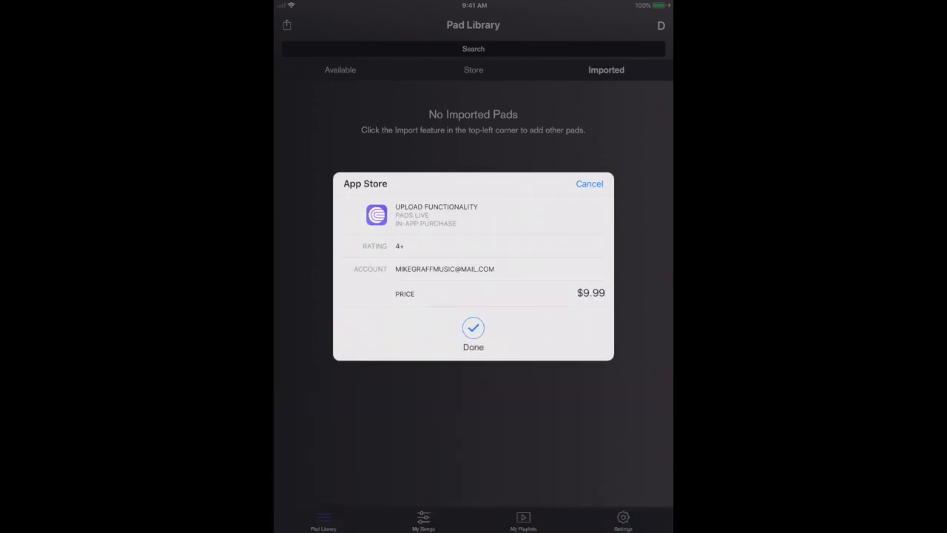
left_click(473, 333)
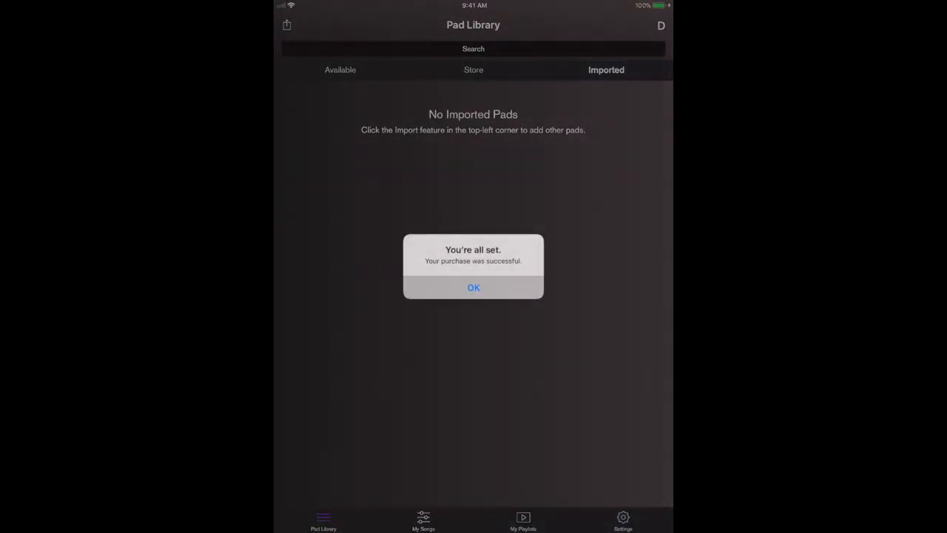
left_click(474, 287)
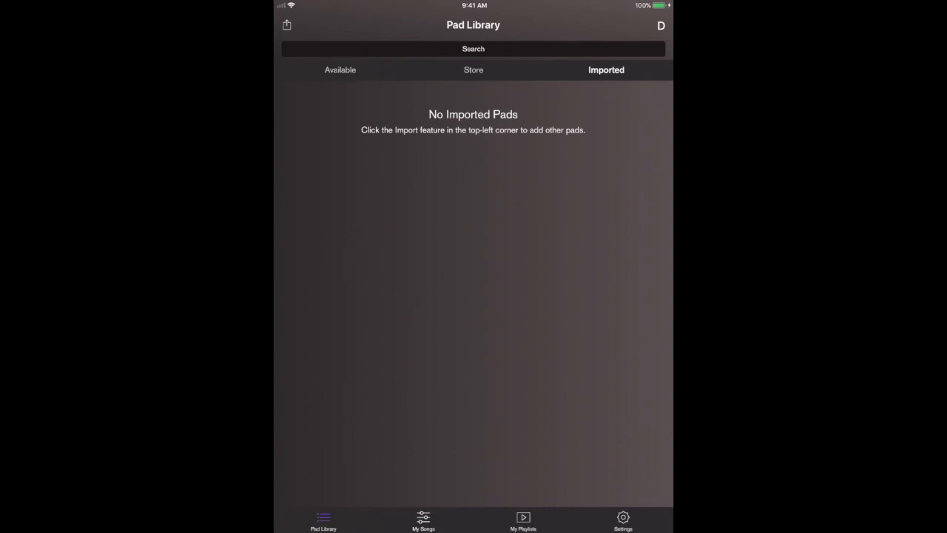
left_click(287, 25)
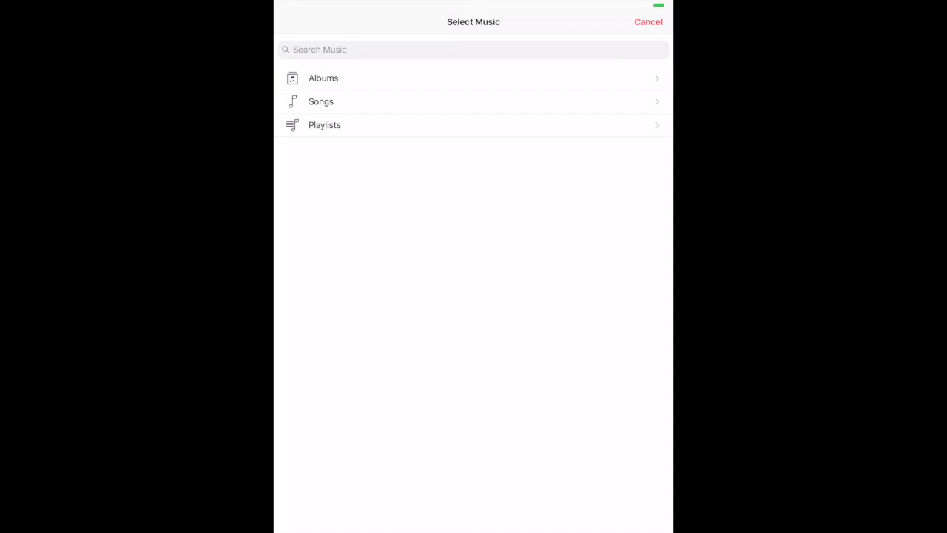
Step: Pick Cool Pad - A from the device's songs and confirm adding it as a custom pad
left_click(321, 102)
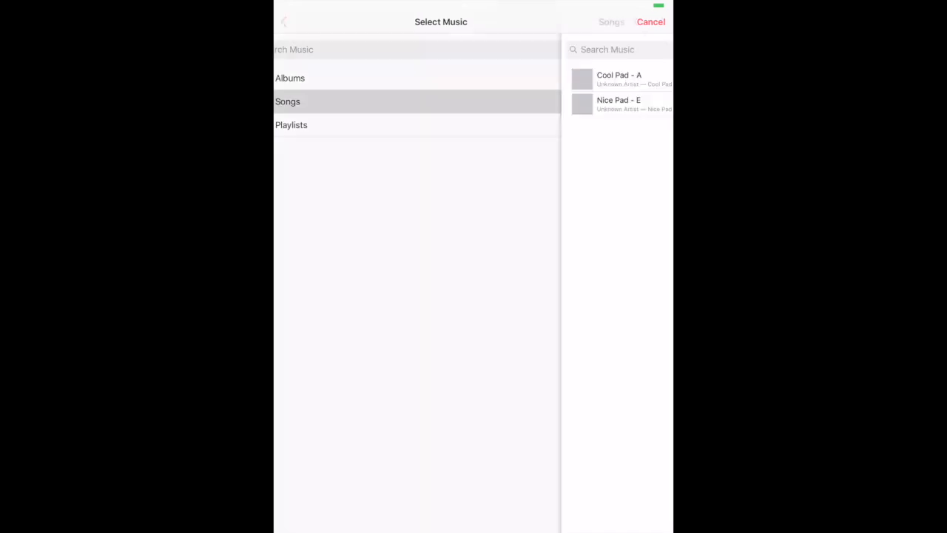
left_click(288, 101)
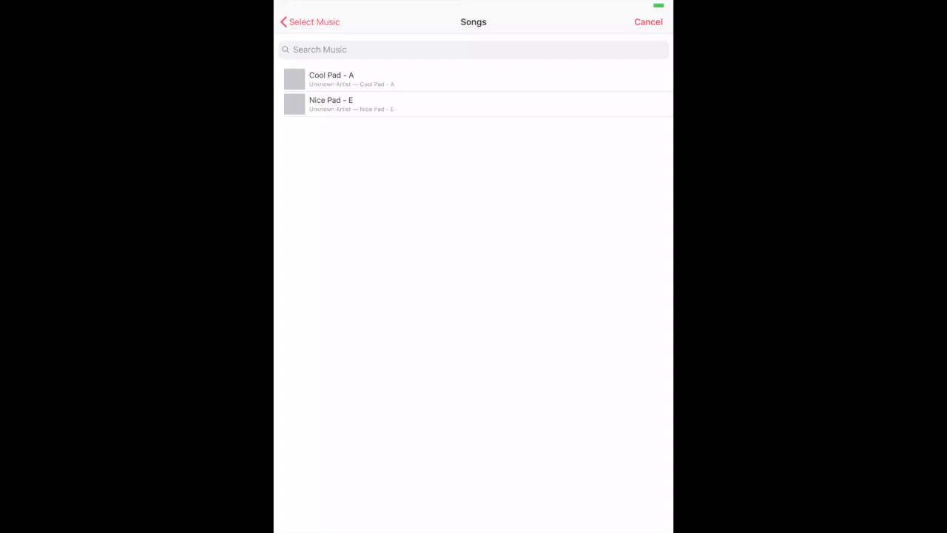
left_click(331, 79)
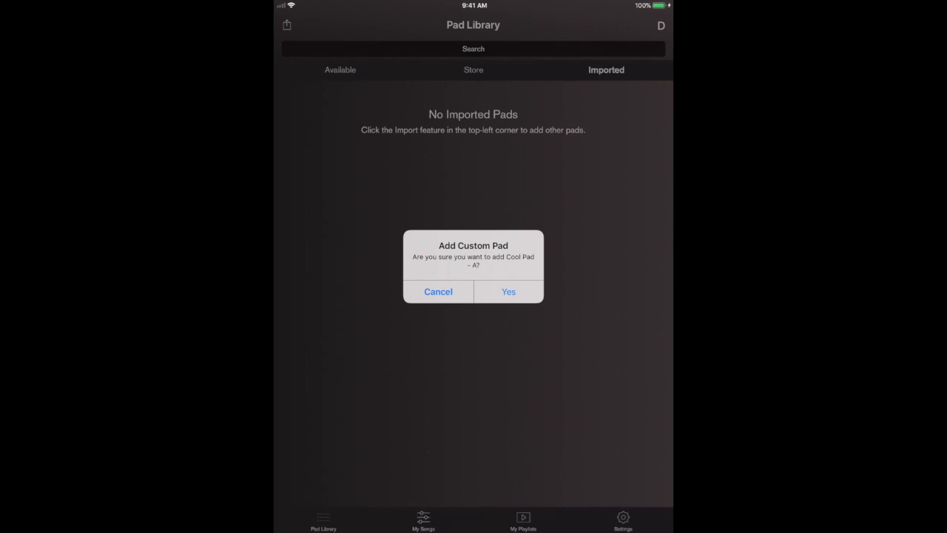
left_click(509, 291)
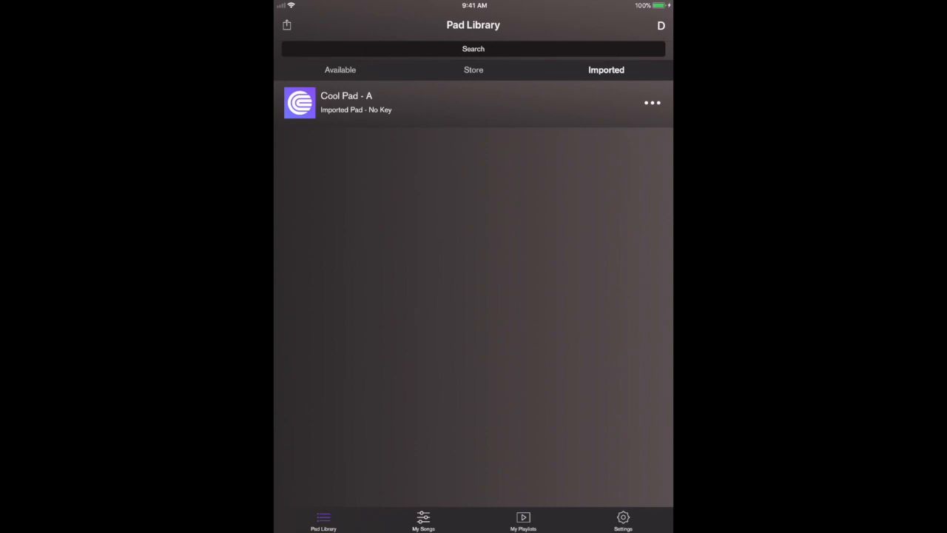
Step: Edit Cool Pad - A, choosing key A and trimming the name to 'Cool Pad'
left_click(652, 103)
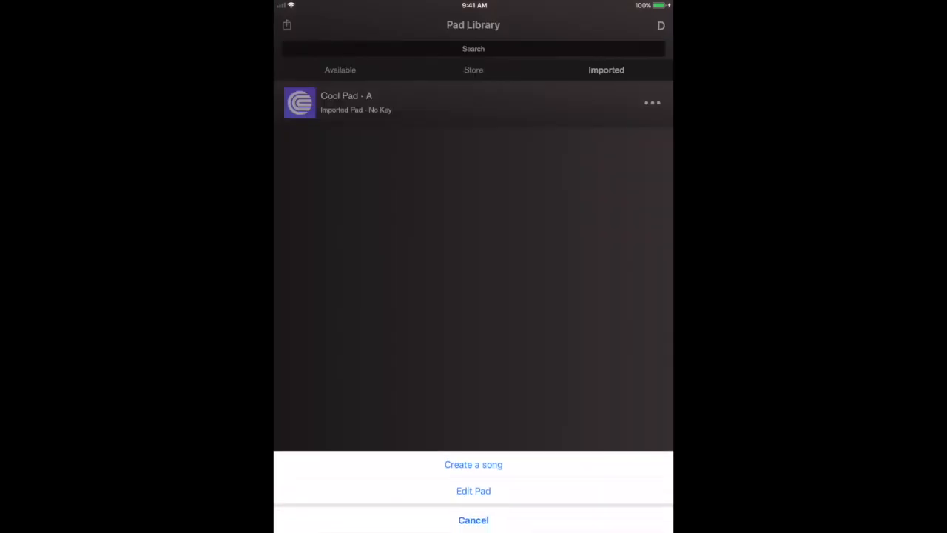
left_click(473, 491)
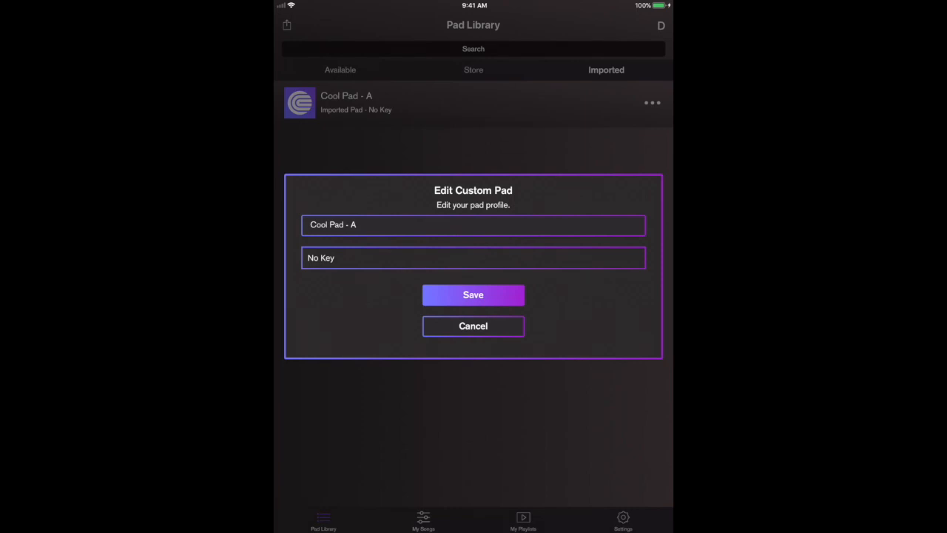
left_click(473, 257)
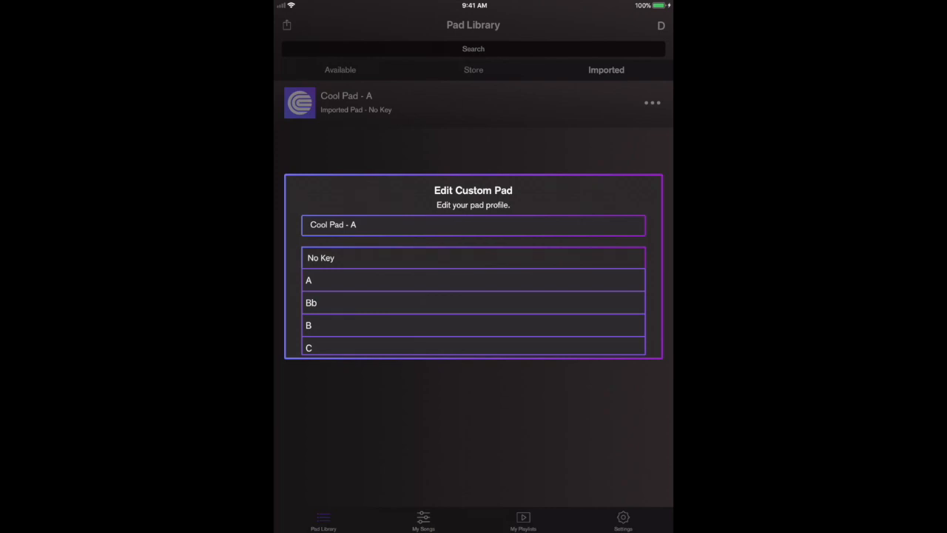
left_click(308, 280)
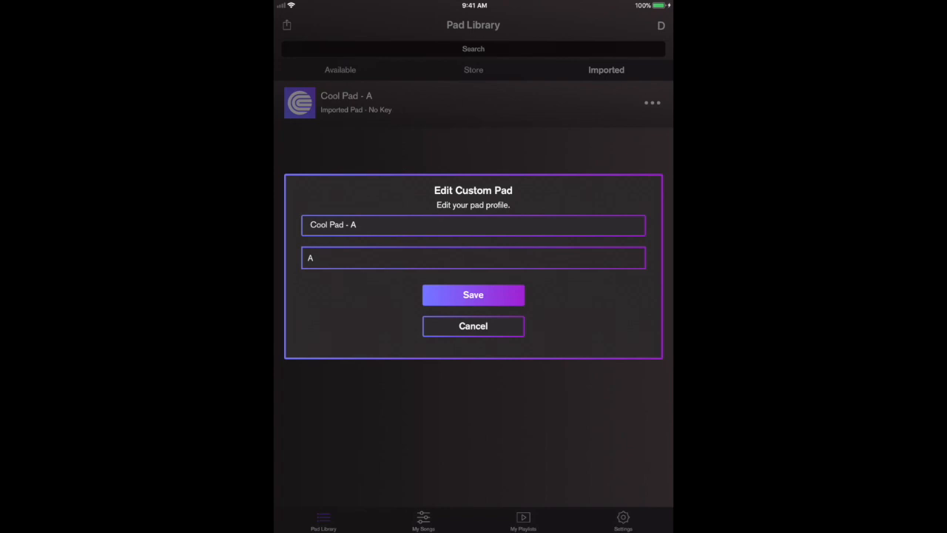
left_click(473, 224)
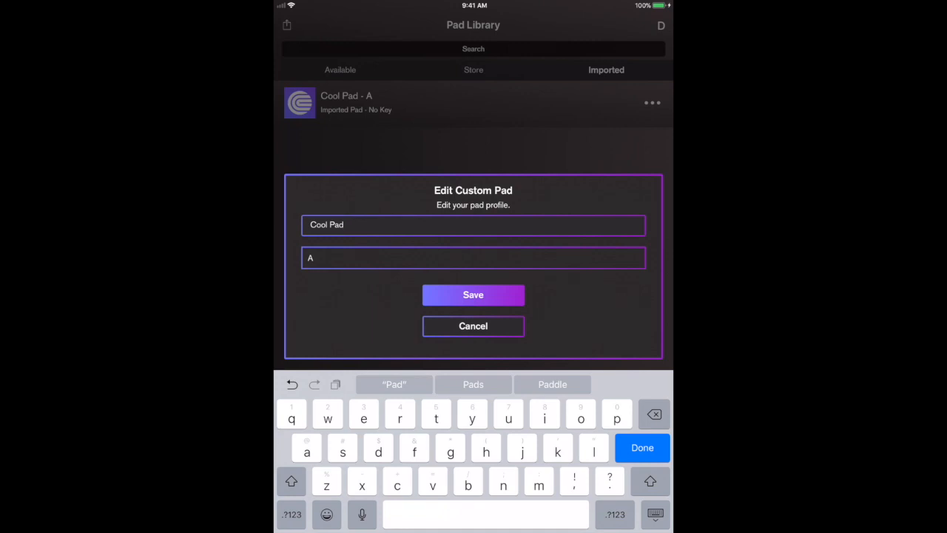
left_click(642, 447)
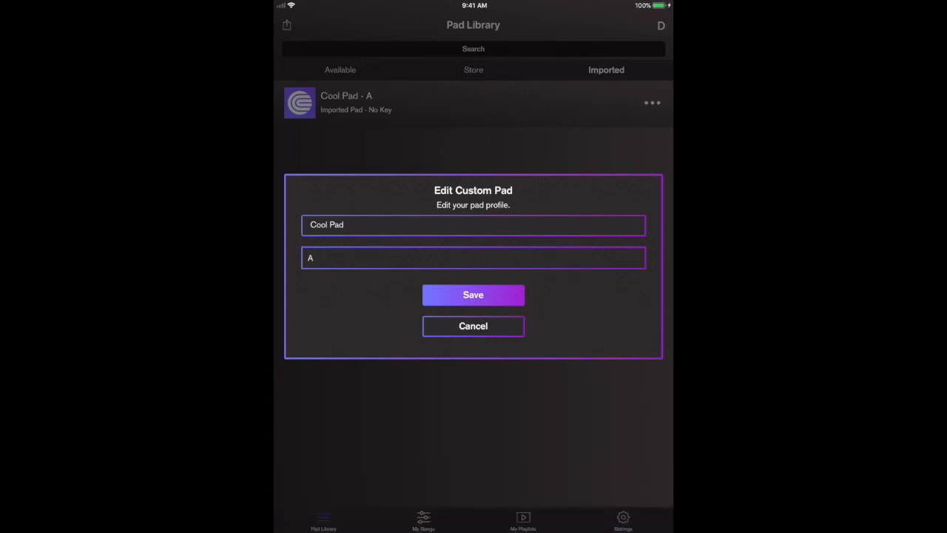
left_click(473, 294)
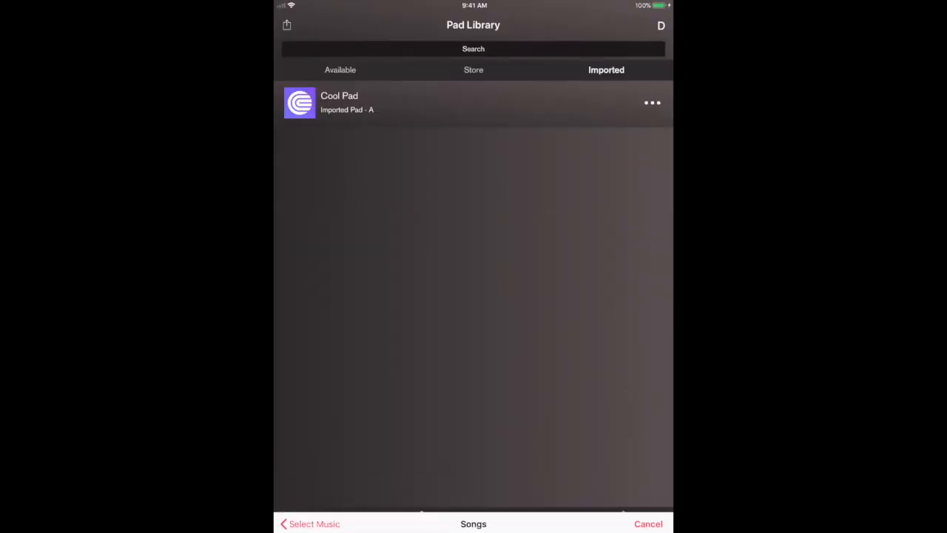
Step: Edit Nice Pad - E, choosing key E and trimming the name to 'Nice Pad'
left_click(649, 524)
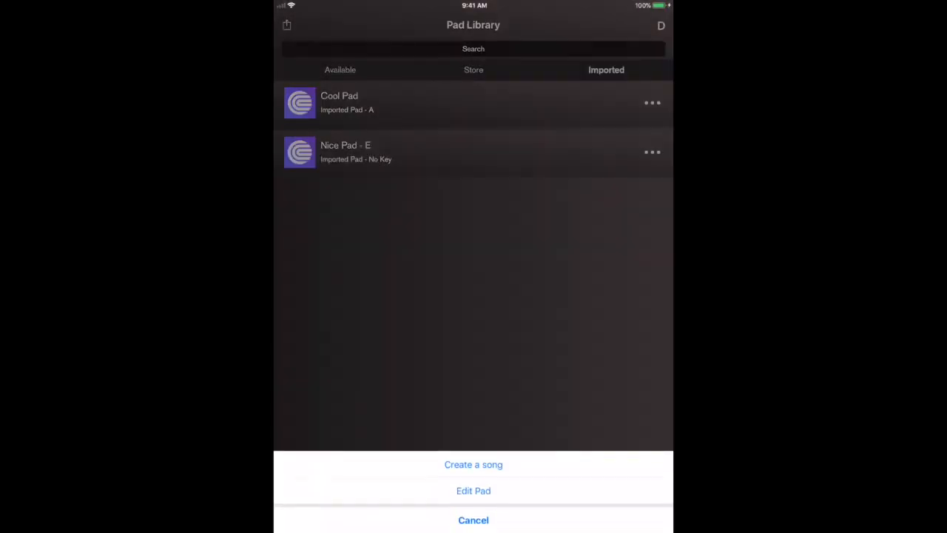
left_click(473, 491)
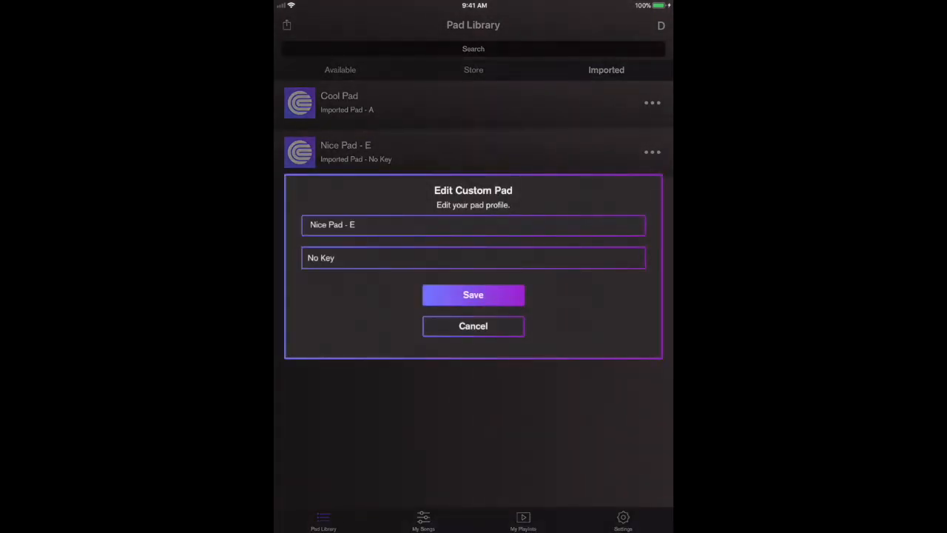
left_click(473, 258)
type("E")
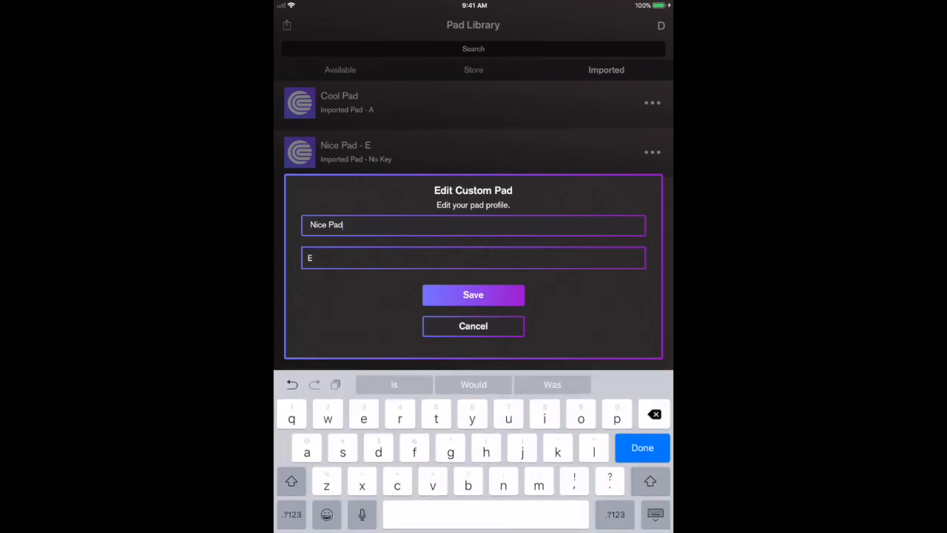
left_click(641, 447)
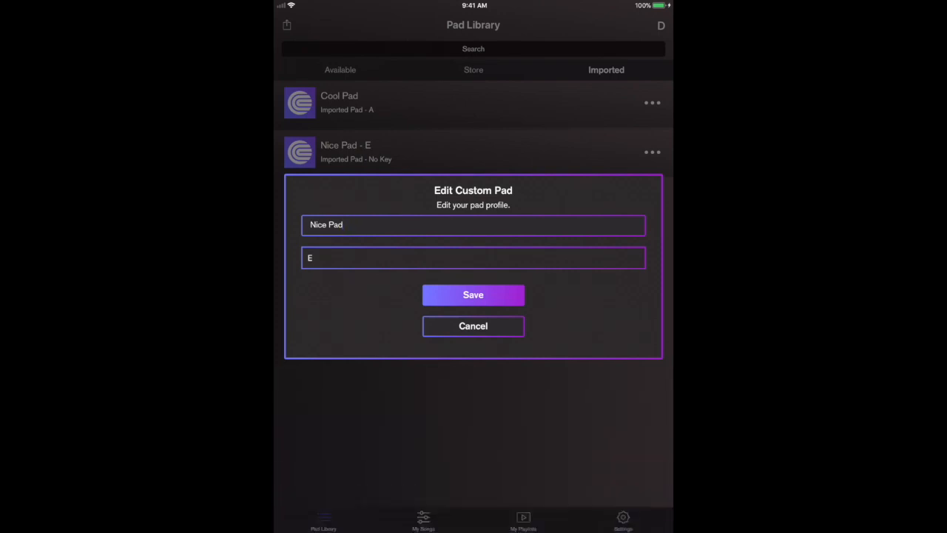
left_click(473, 295)
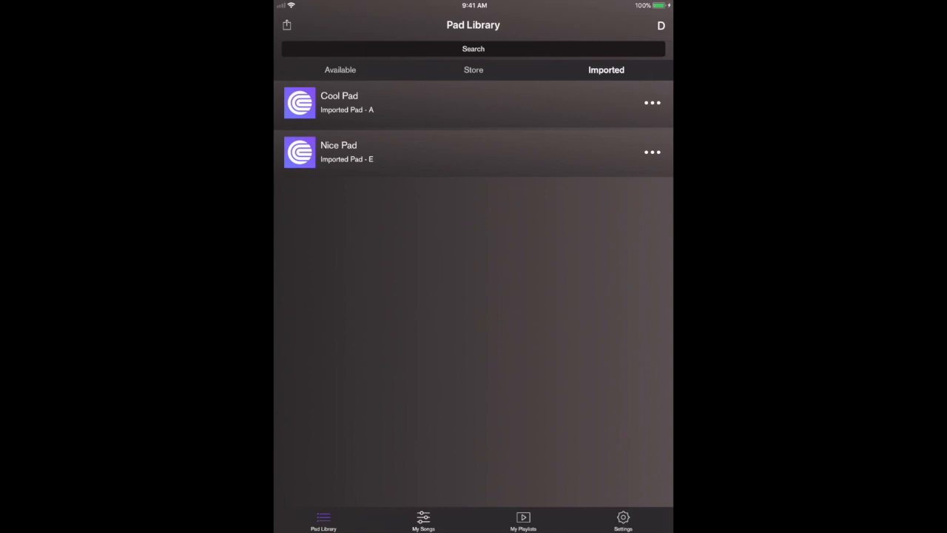
left_click(423, 520)
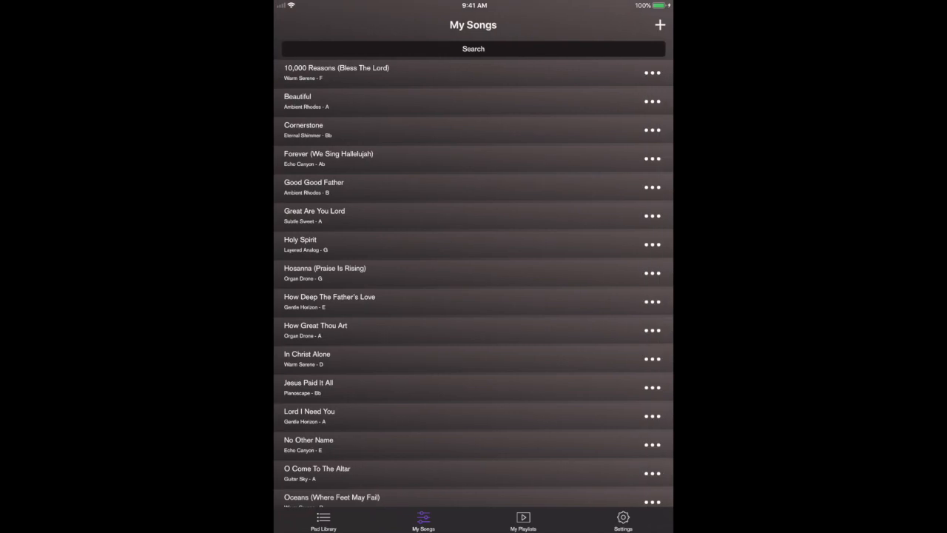
left_click(523, 521)
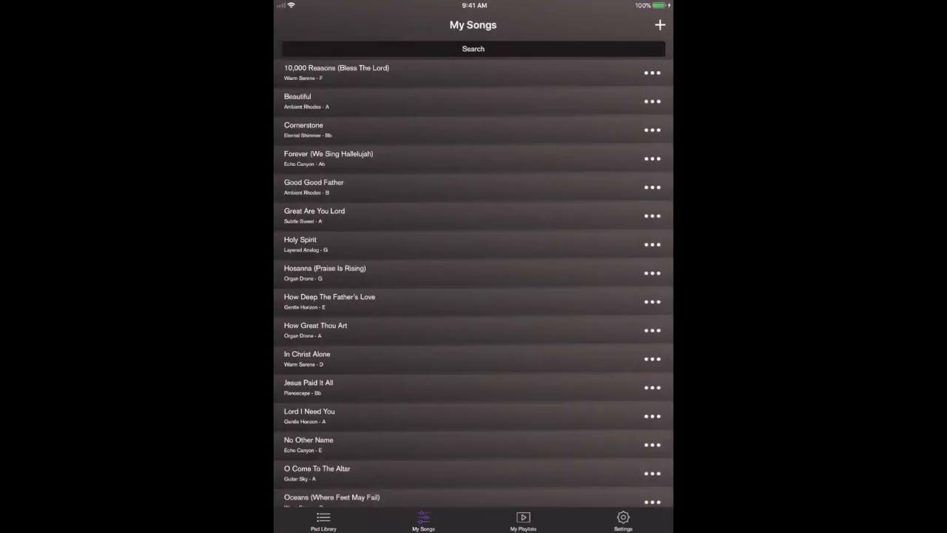
left_click(323, 521)
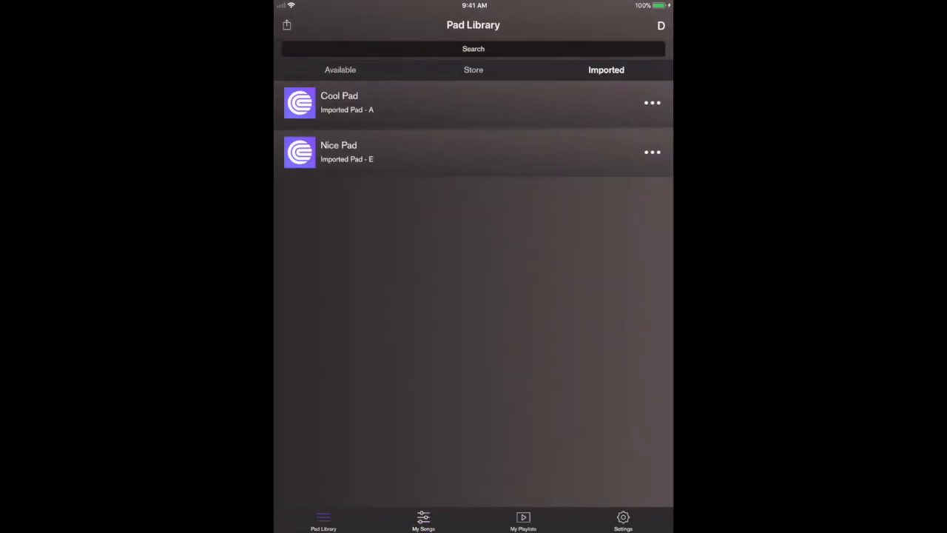